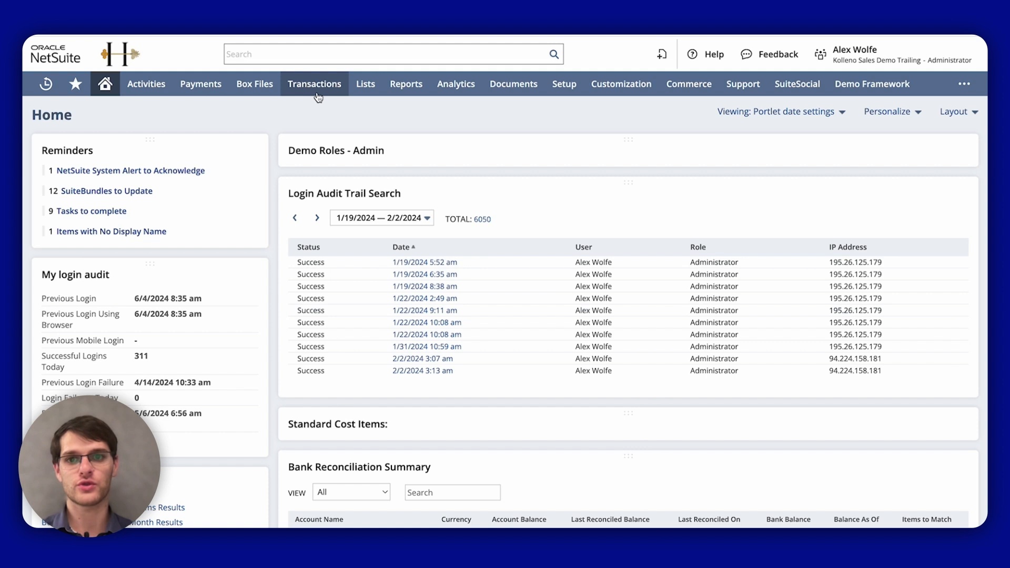
# Browse the Transactions categories toward the Financial journal entry options.
pyautogui.click(315, 84)
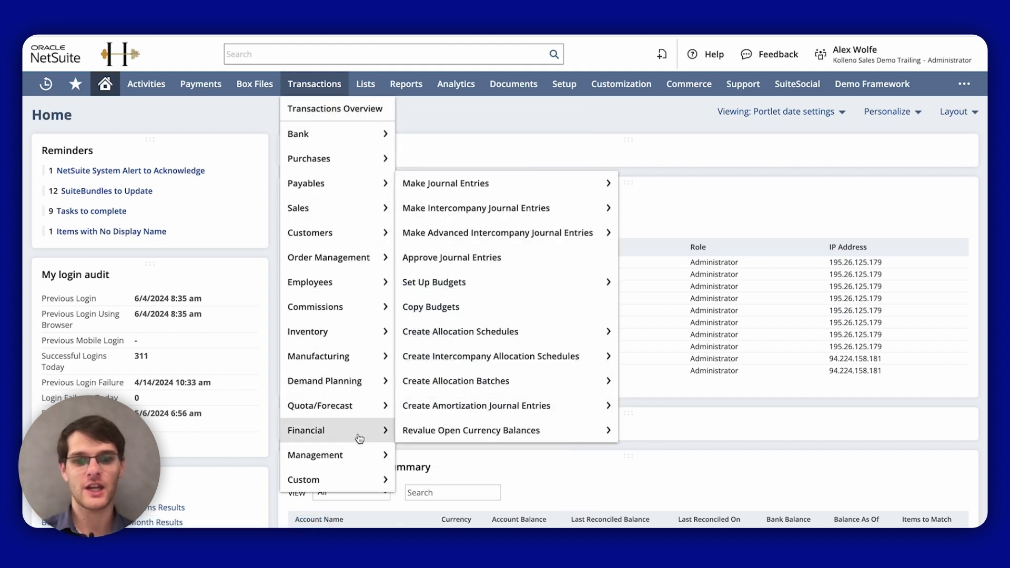
pyautogui.moveTo(616, 187)
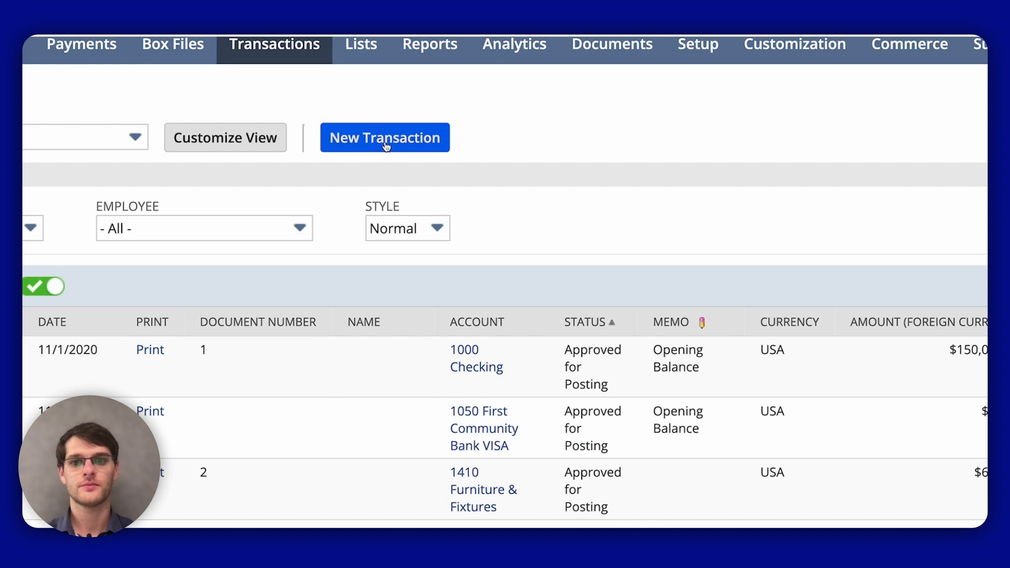
# Start a blank journal entry, prefilled as JOU00000146 with today's date and pending approval.
pyautogui.click(386, 138)
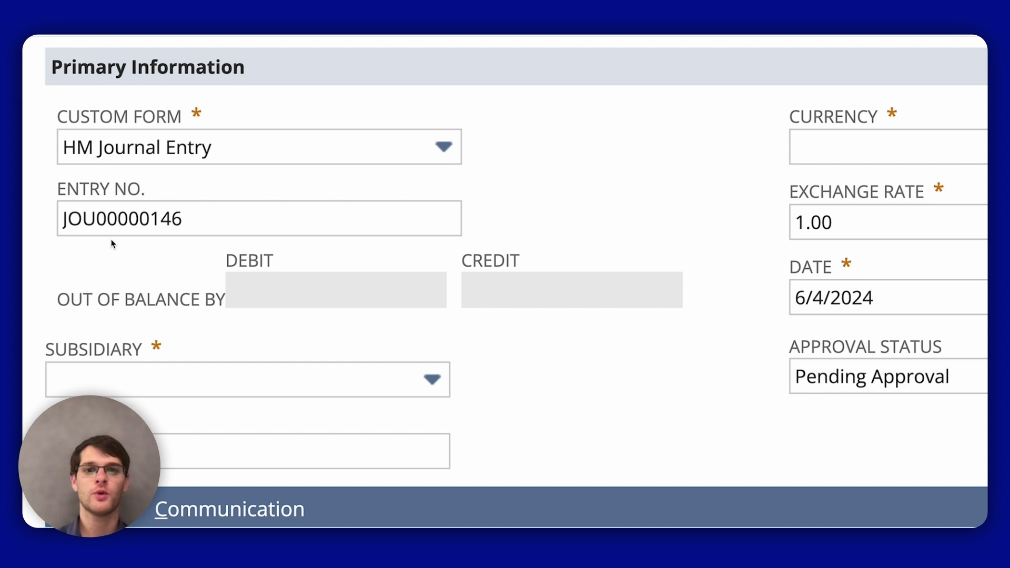
pyautogui.moveTo(356, 300)
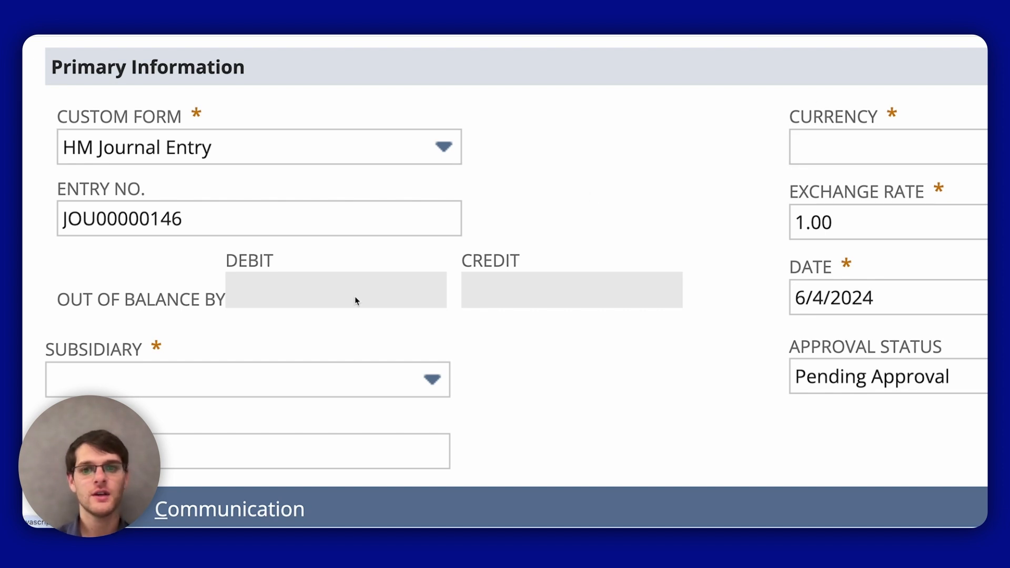
pyautogui.moveTo(271, 371)
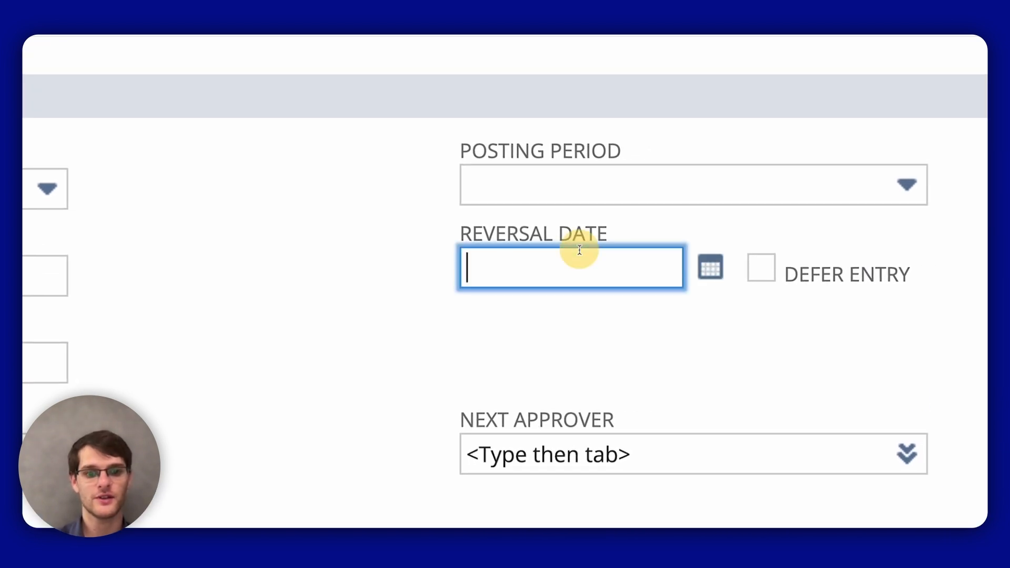
# Pick June 4, 2024 from the calendar as the reversal date.
pyautogui.click(710, 267)
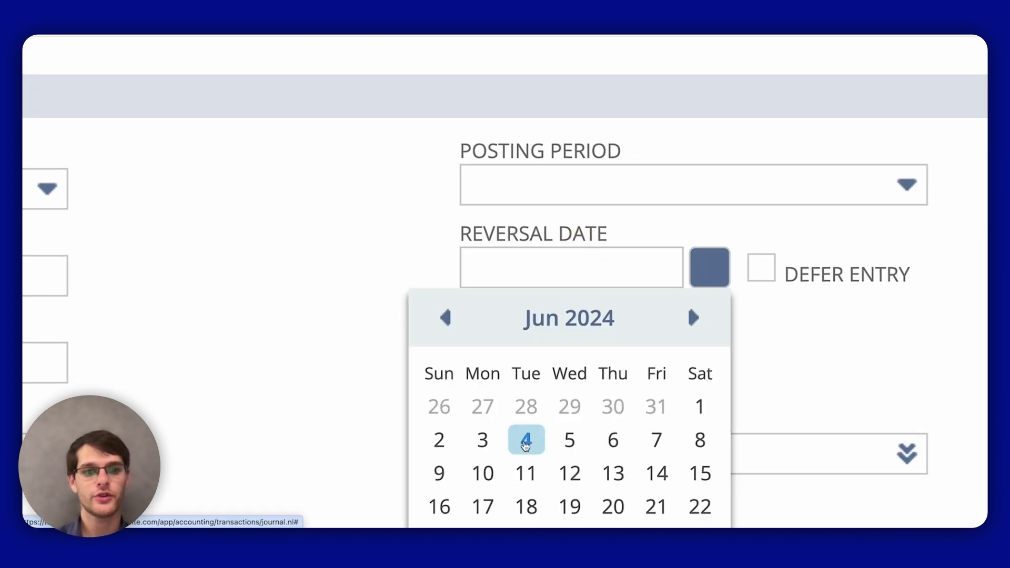
pyautogui.click(526, 441)
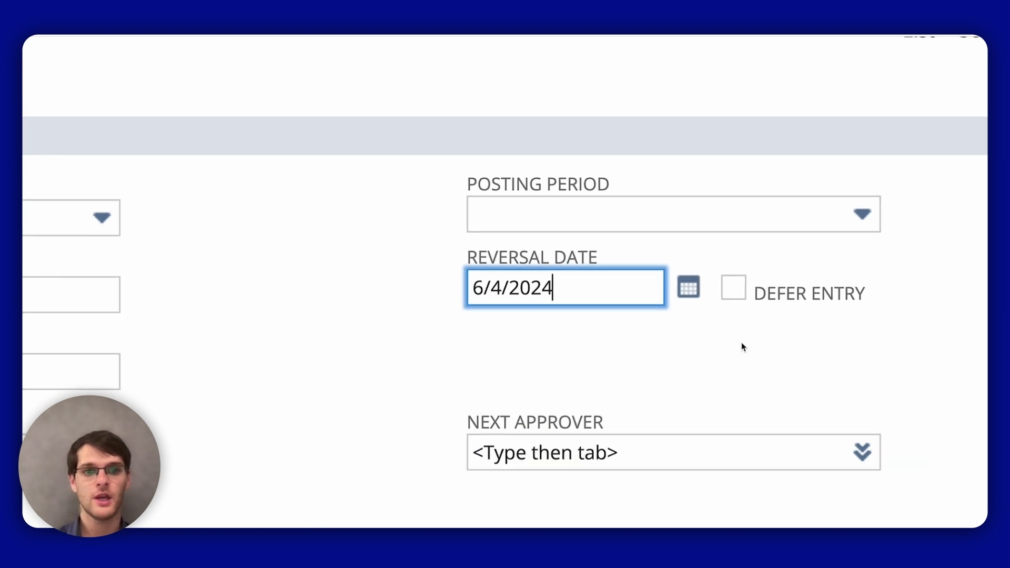
pyautogui.click(732, 289)
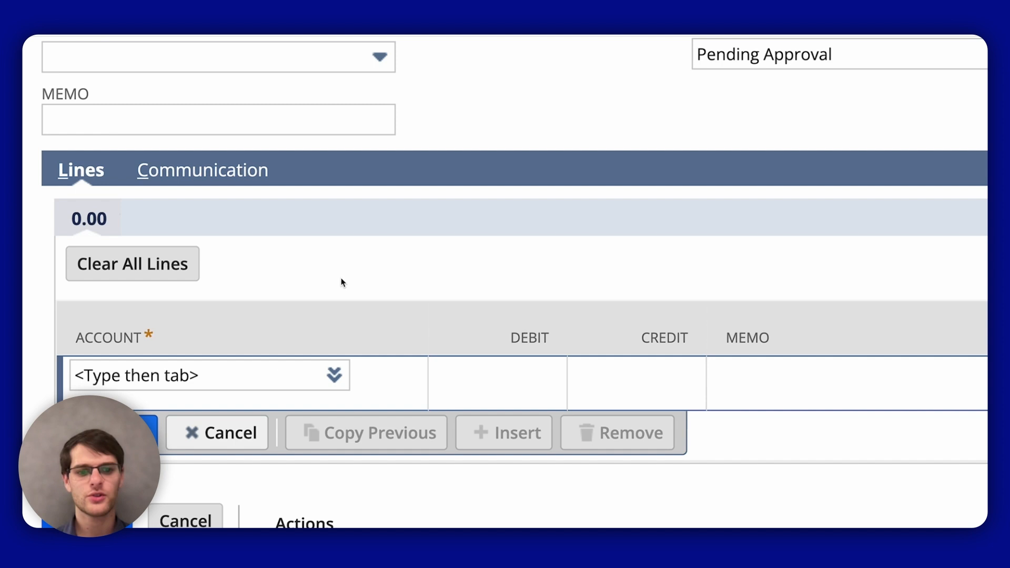
pyautogui.moveTo(654, 371)
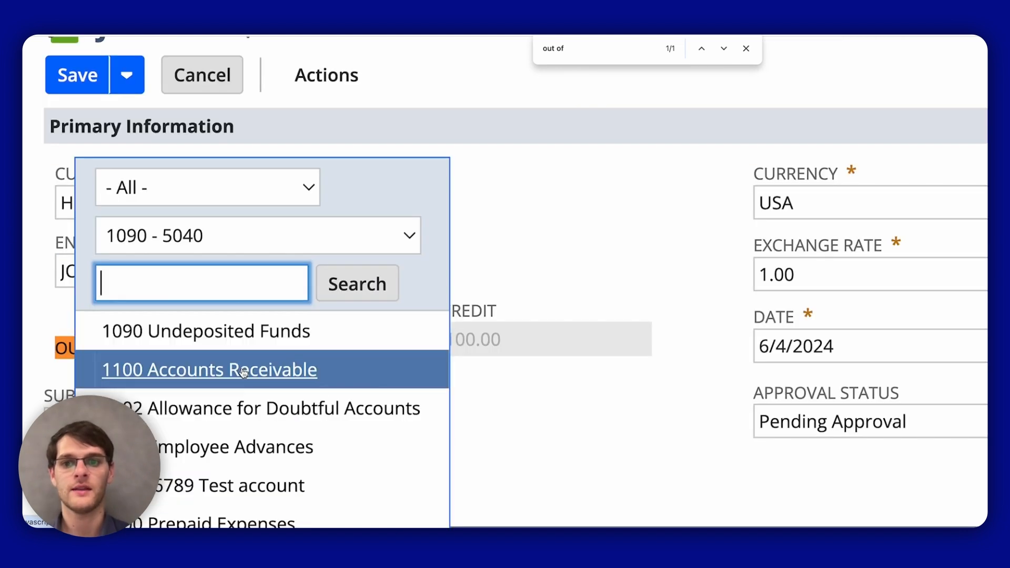
# Add a 1100 Accounts Receivable line debiting 100.00 so the entry balances.
pyautogui.click(210, 370)
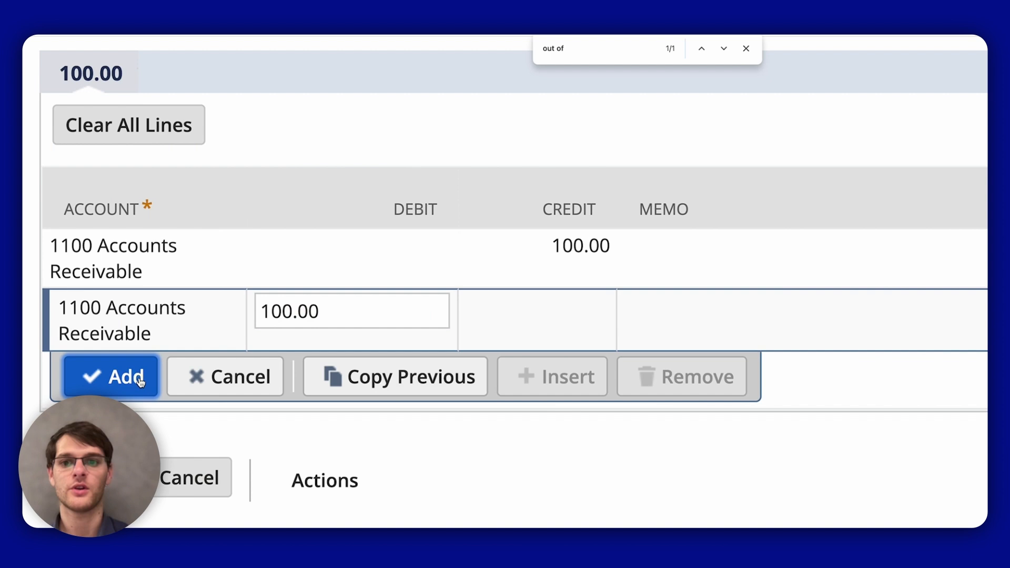
pyautogui.click(110, 376)
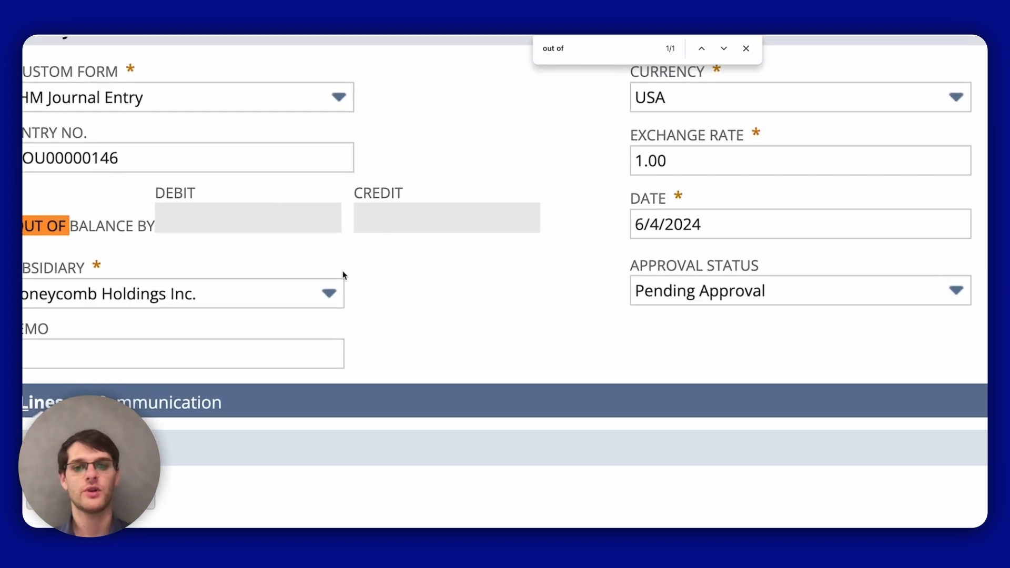
# Change the second Accounts Receivable debit to 150, leaving the entry out of balance by 50.00.
pyautogui.scroll(-3)
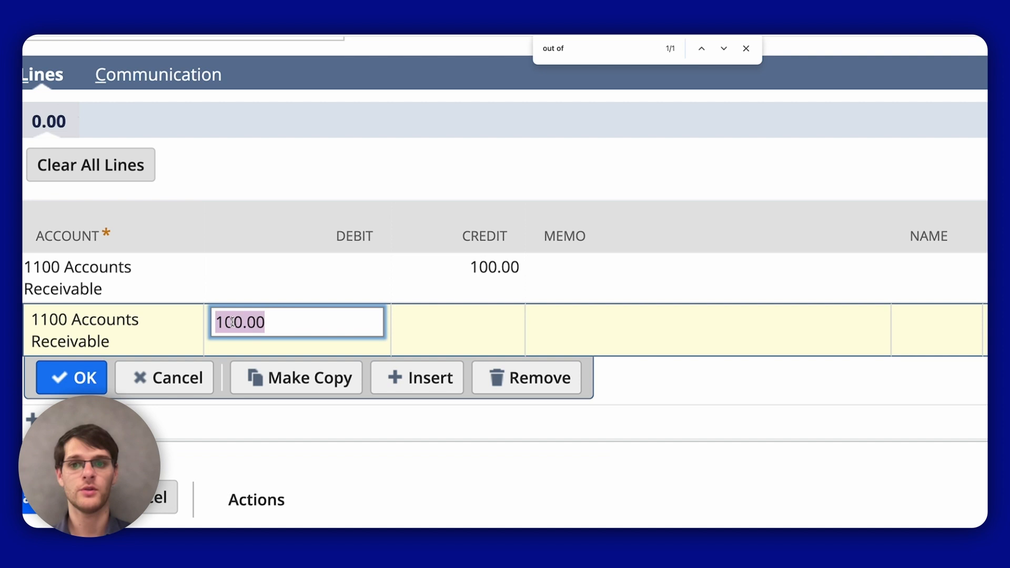
pyautogui.write('150')
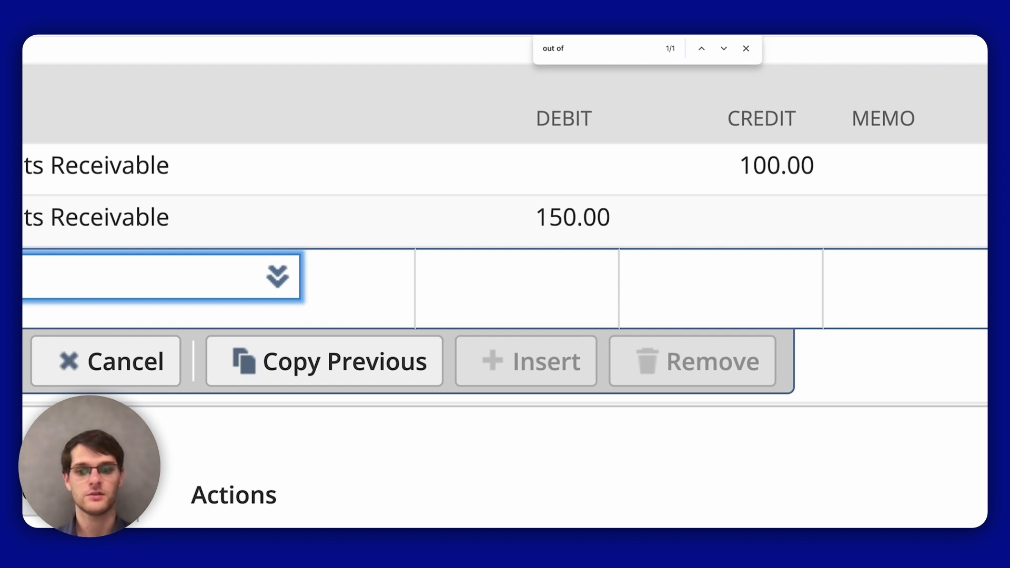
pyautogui.scroll(3)
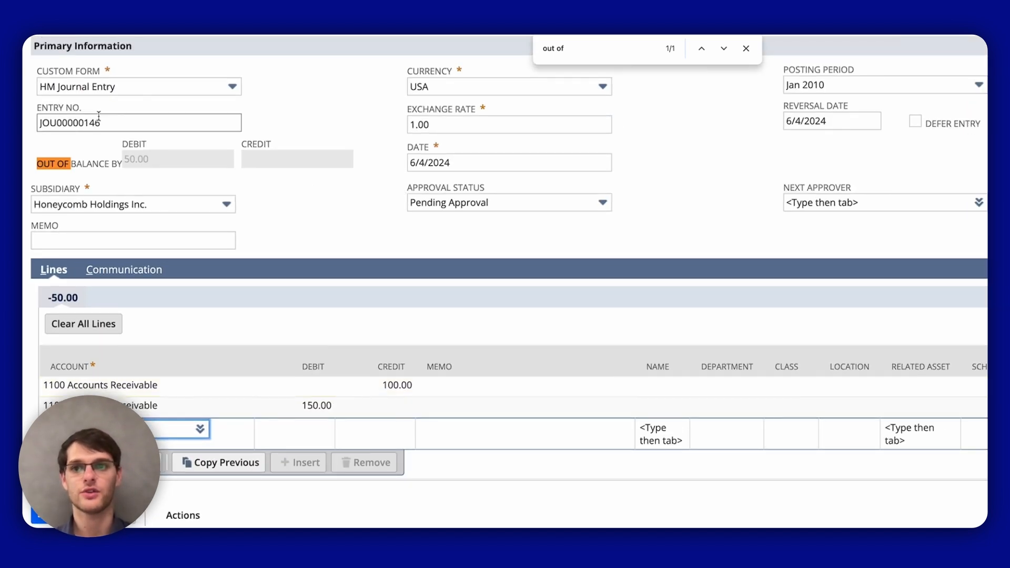